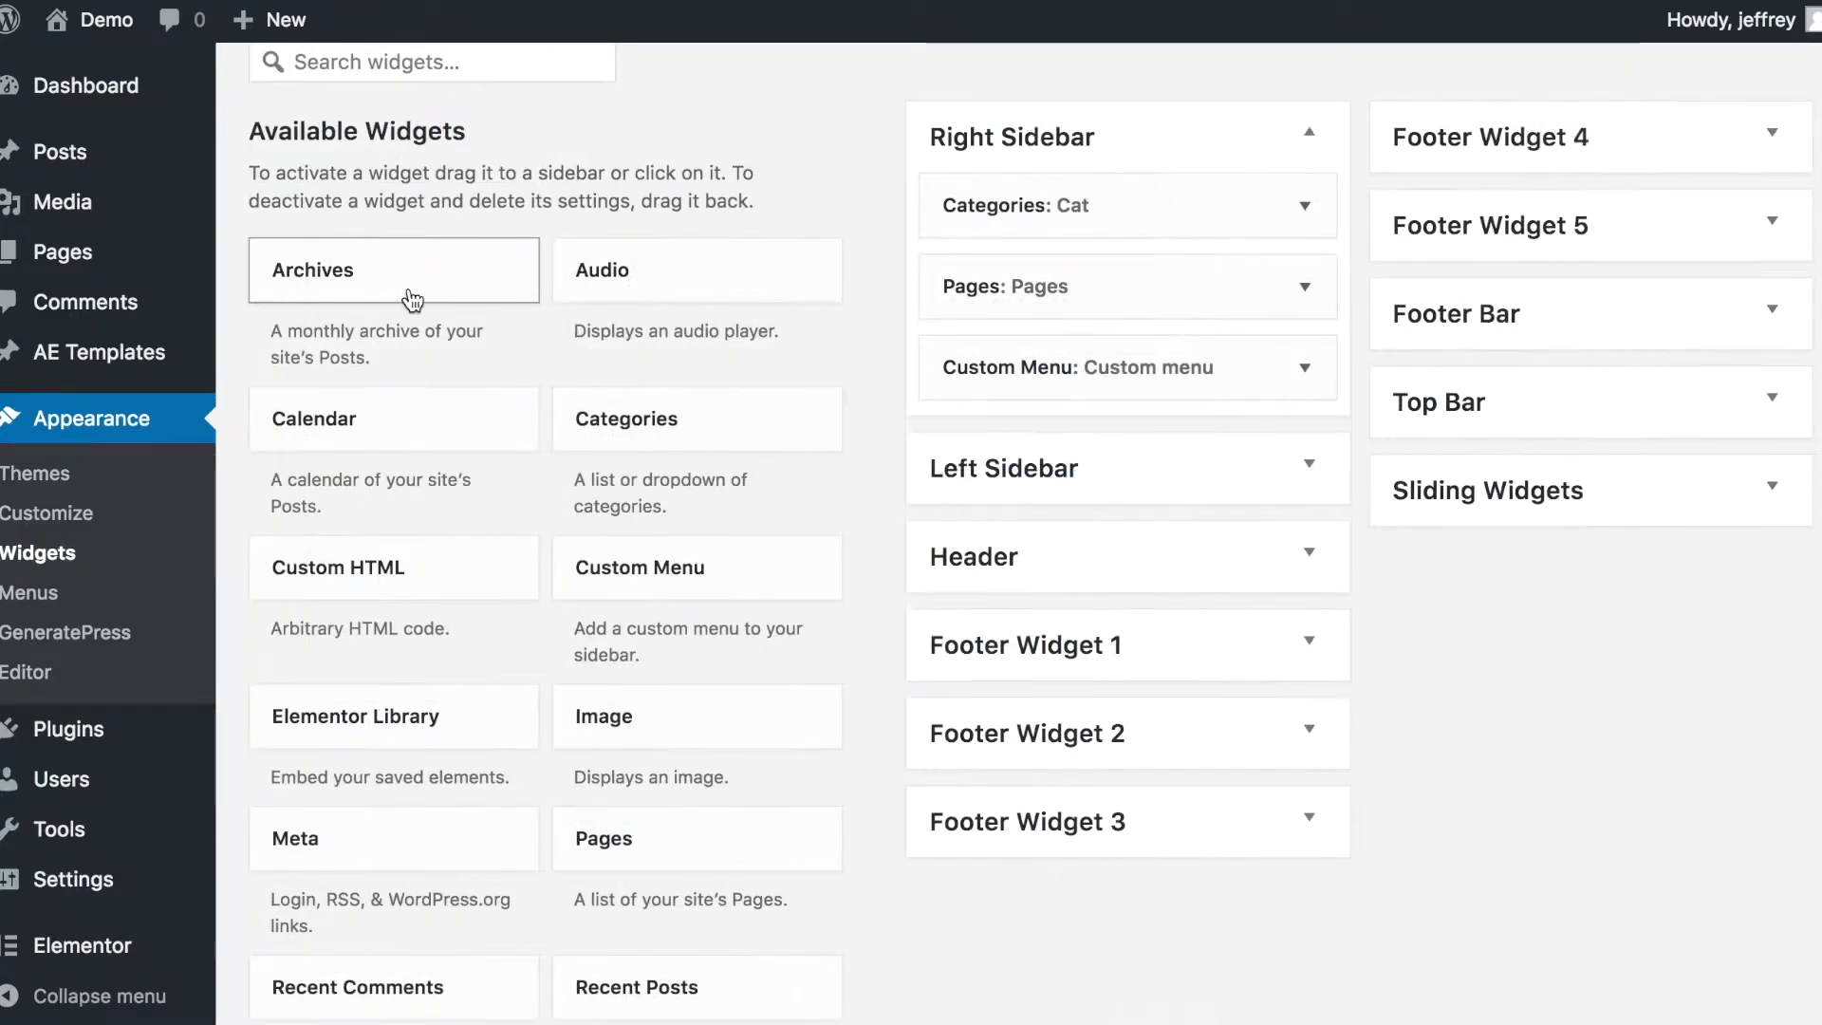
Add the Archives widget to the Right Sidebar, found by searching 'side' in the chooser
{"action": "left_click", "coordinate": [394, 270]}
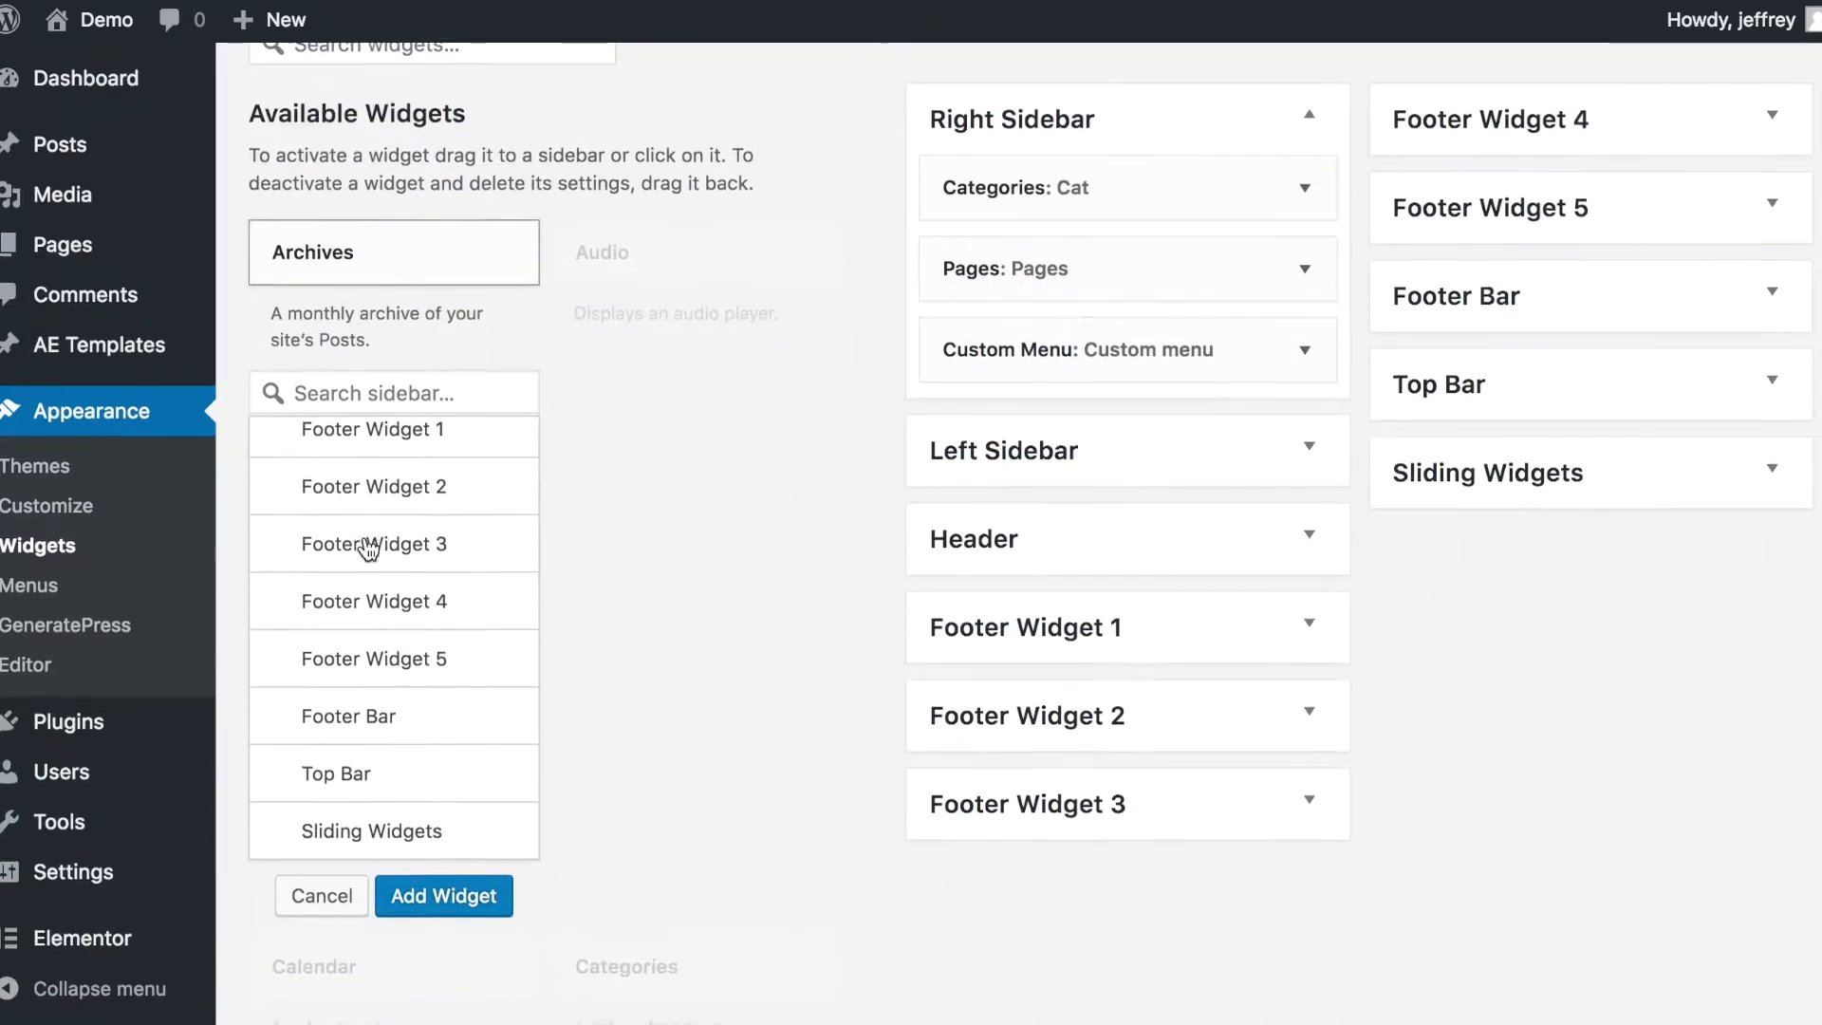
{"action": "scroll", "scroll_direction": "down", "scroll_amount": 3}
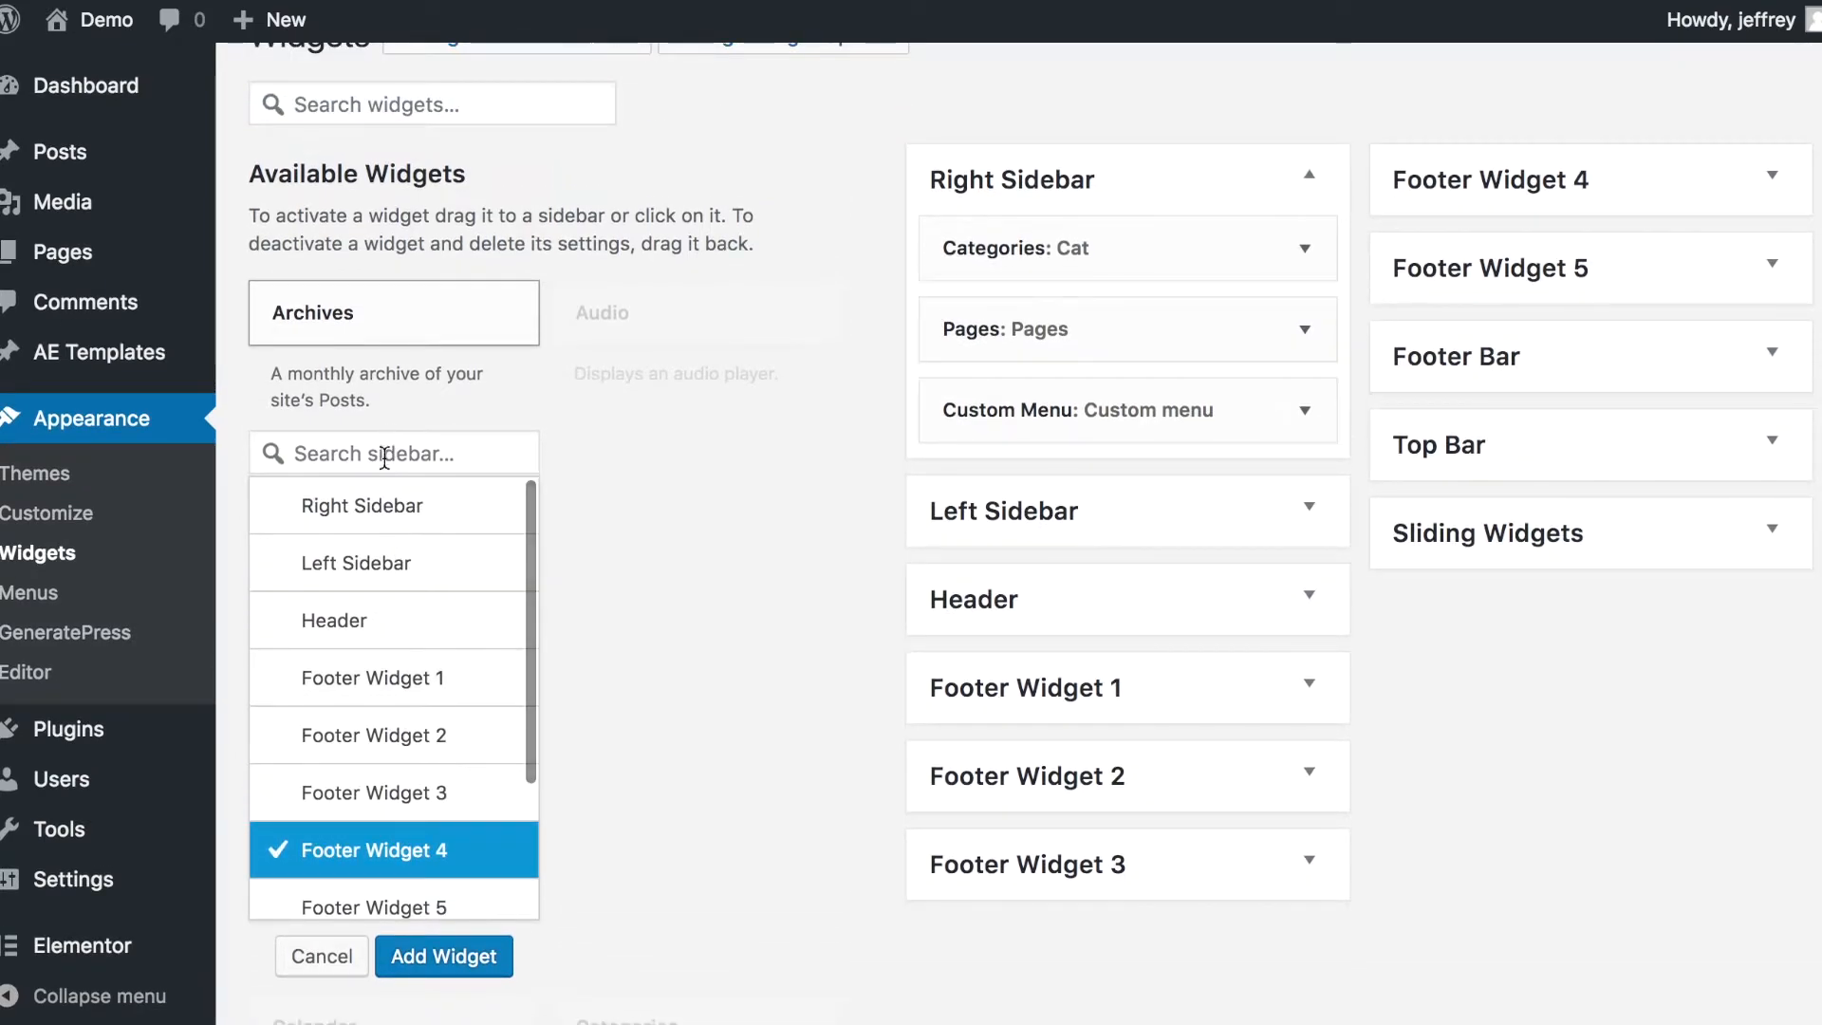
{"action": "type", "text": "s"}
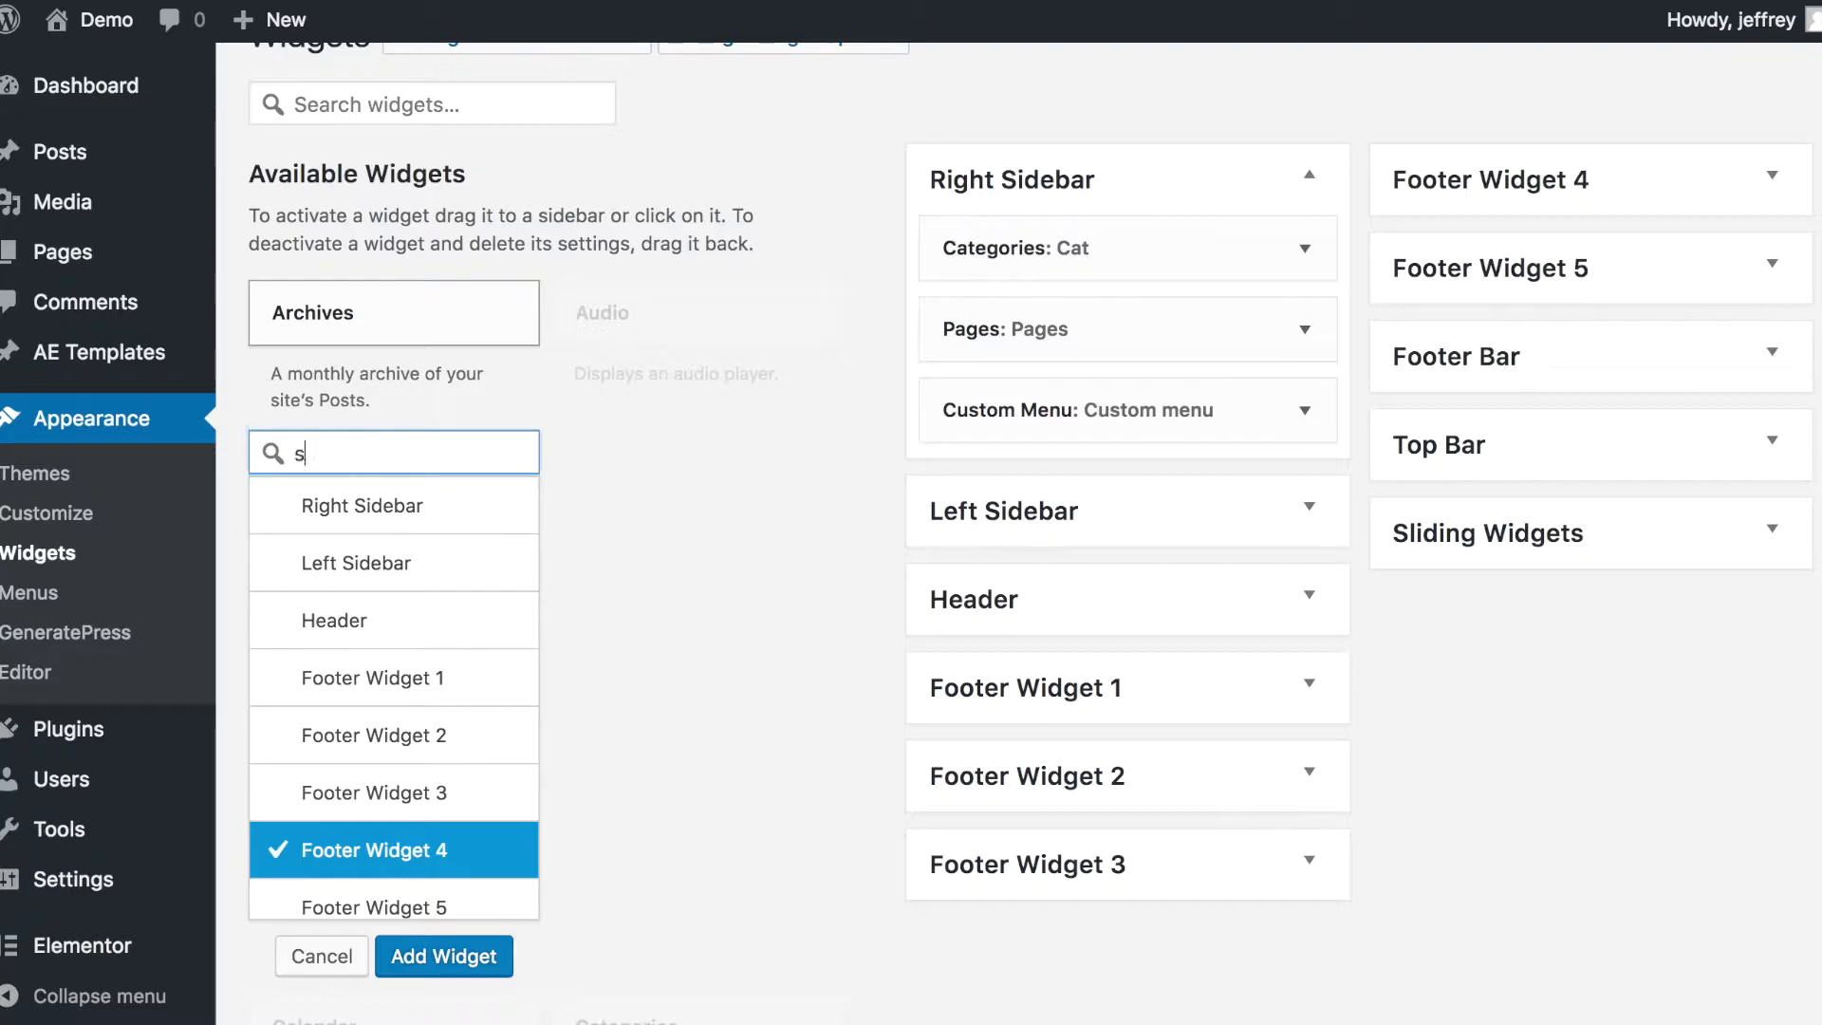
{"action": "type", "text": "ide"}
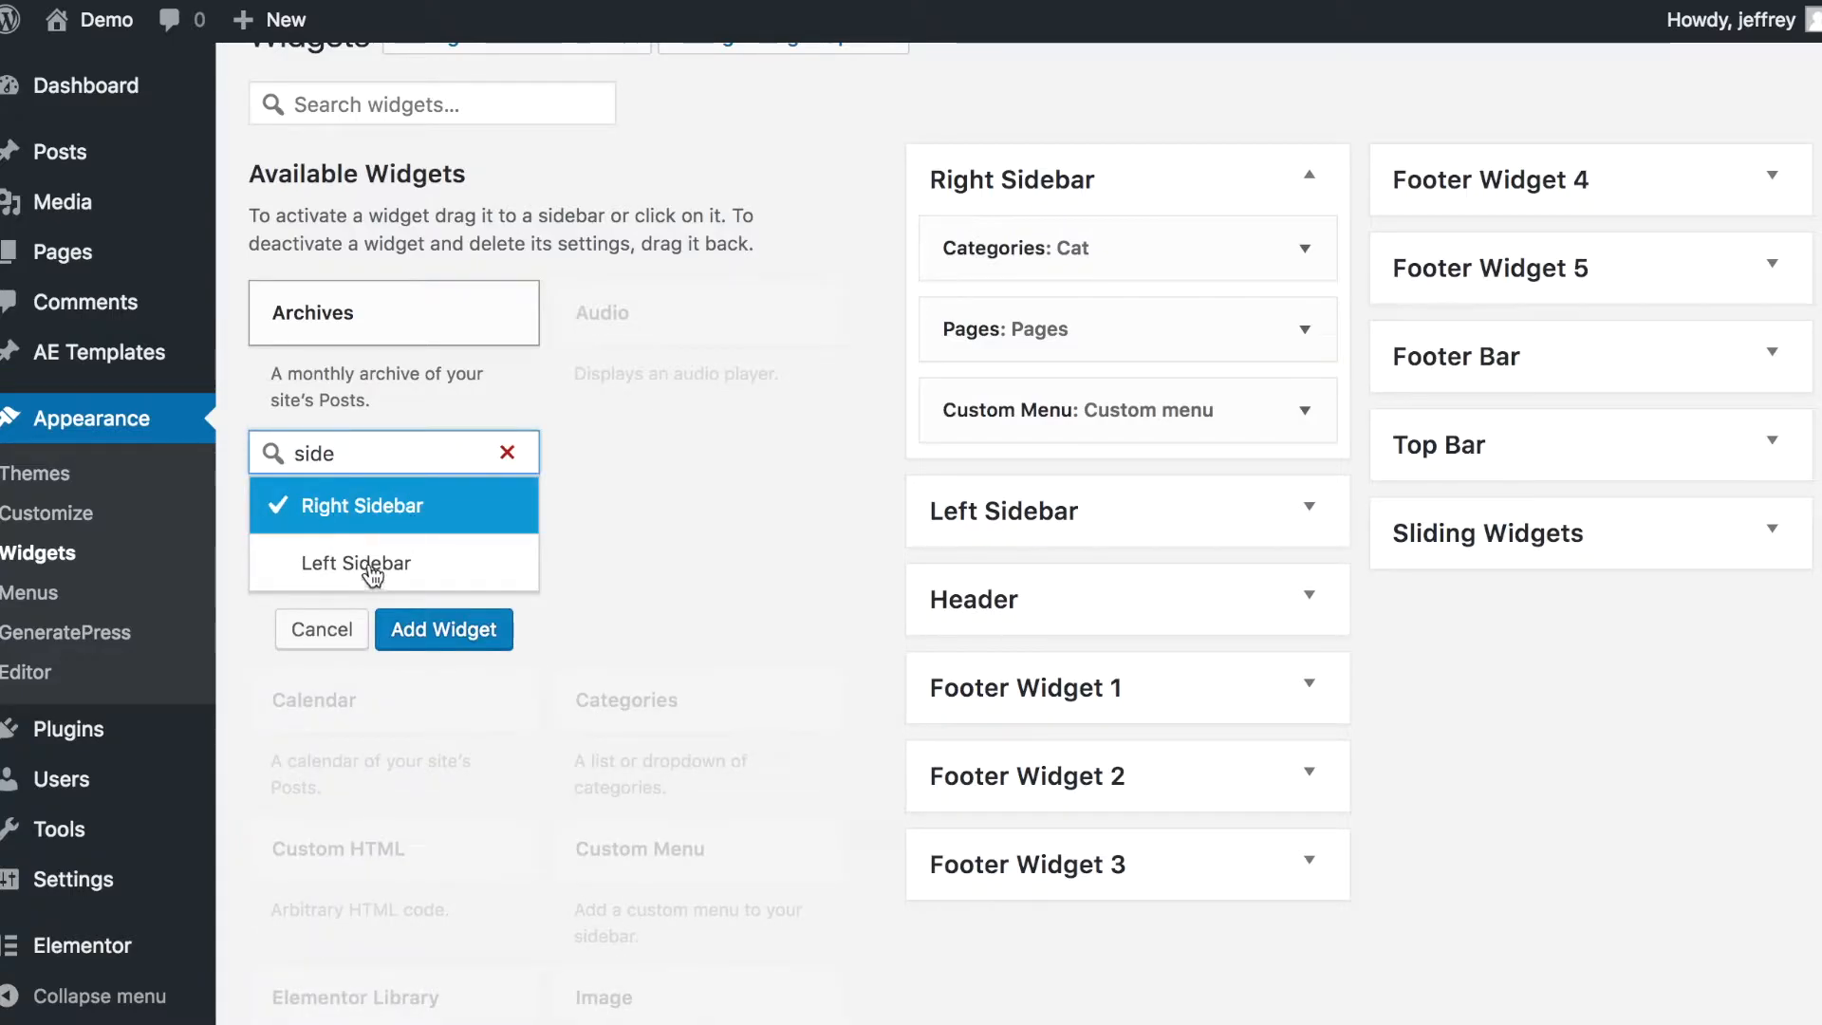
{"action": "left_click", "coordinate": [444, 629]}
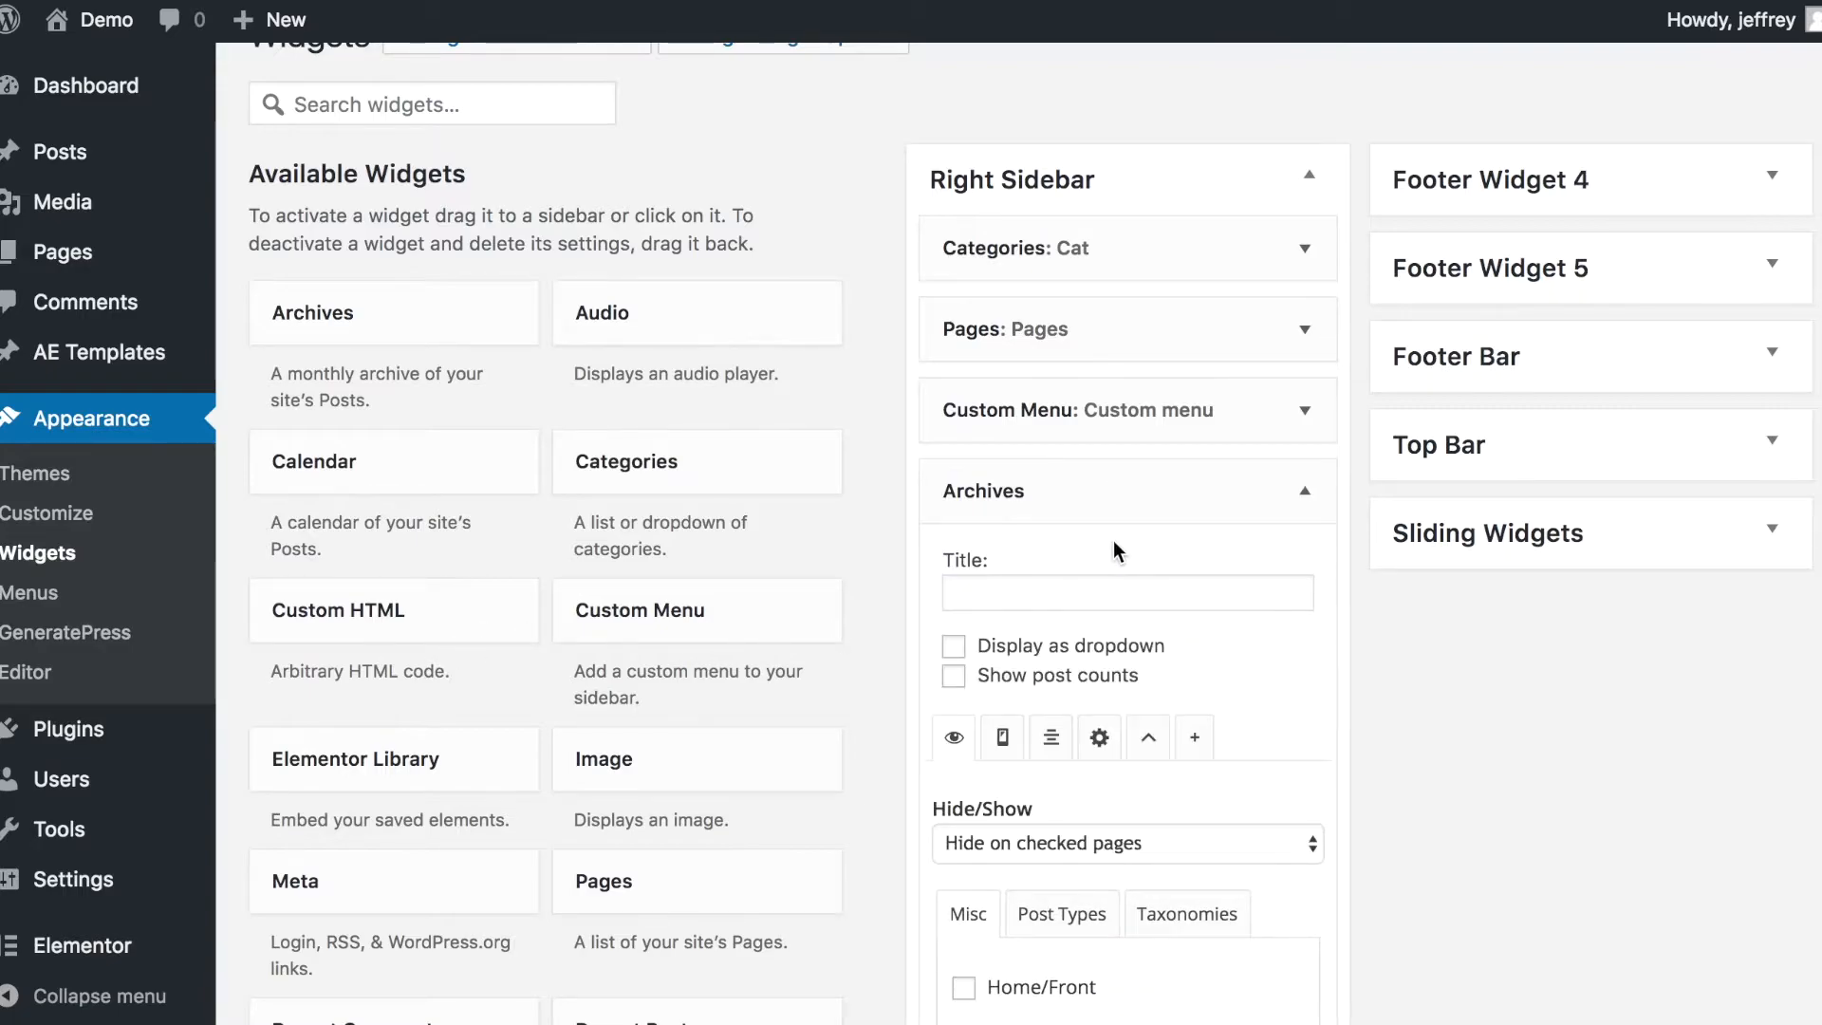
{"action": "scroll", "scroll_direction": "down", "scroll_amount": 3}
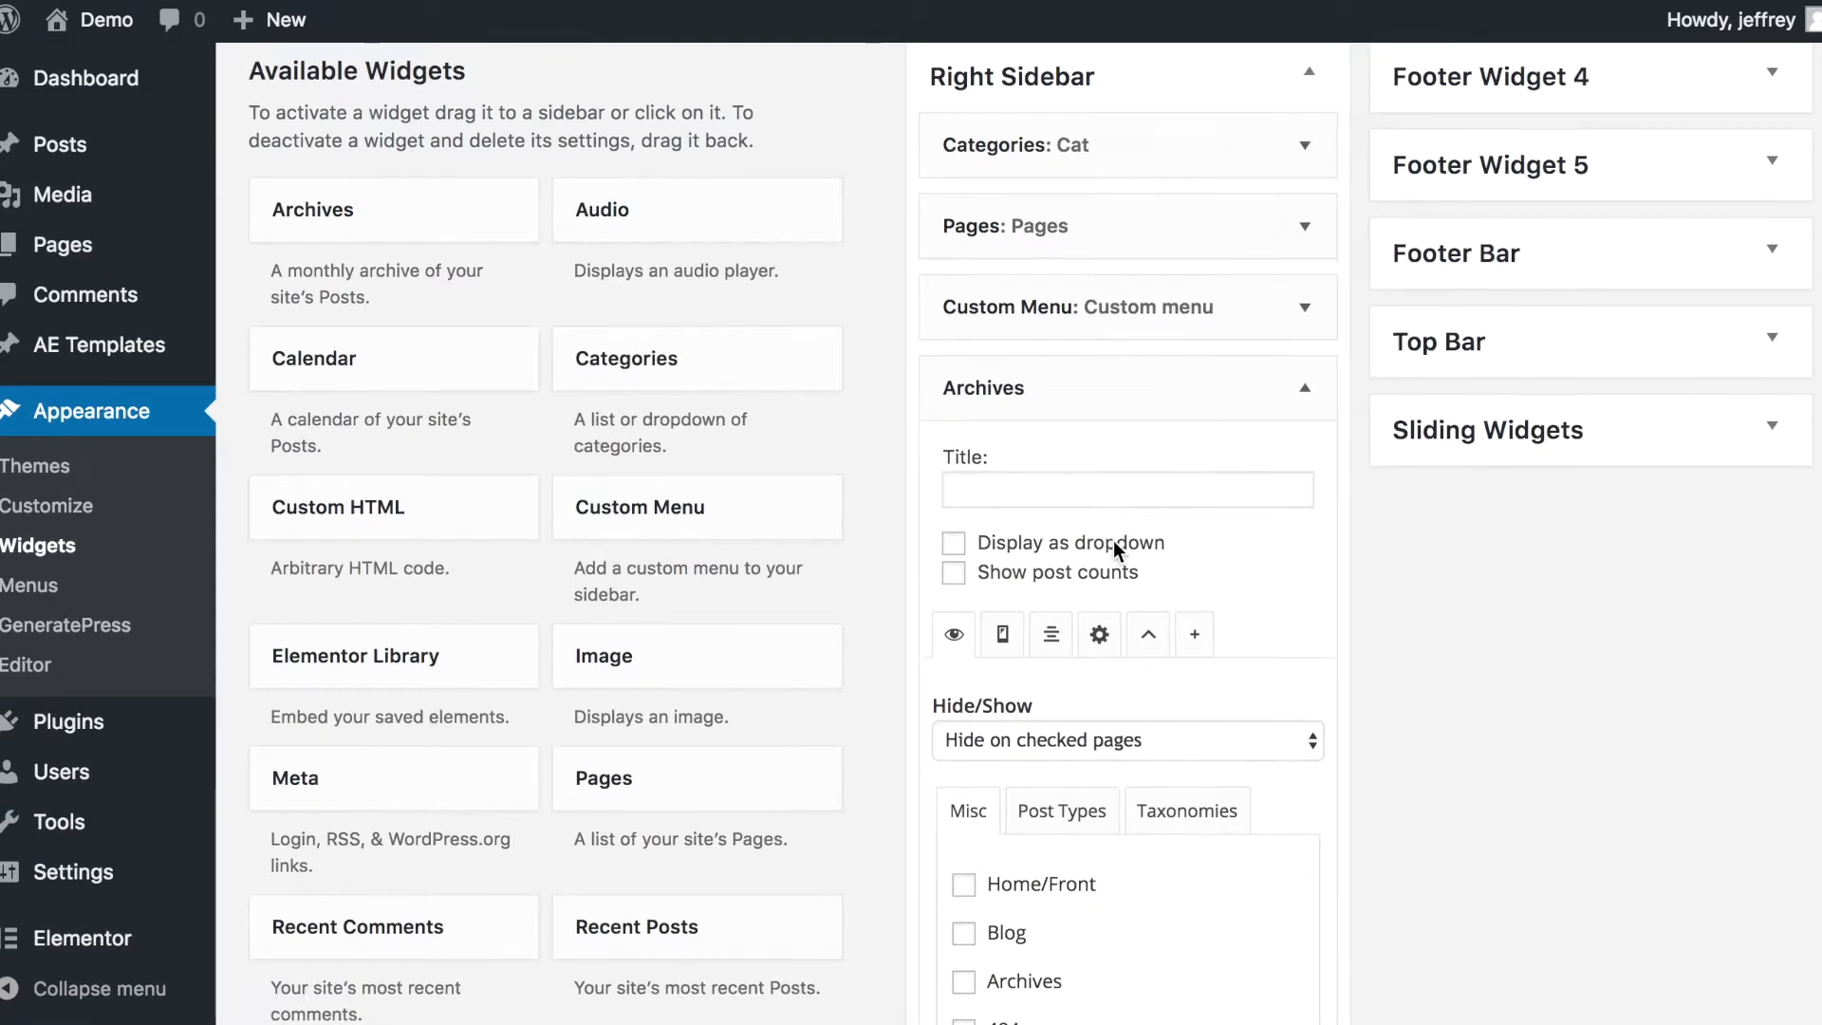
{"action": "scroll", "scroll_direction": "down", "scroll_amount": 3}
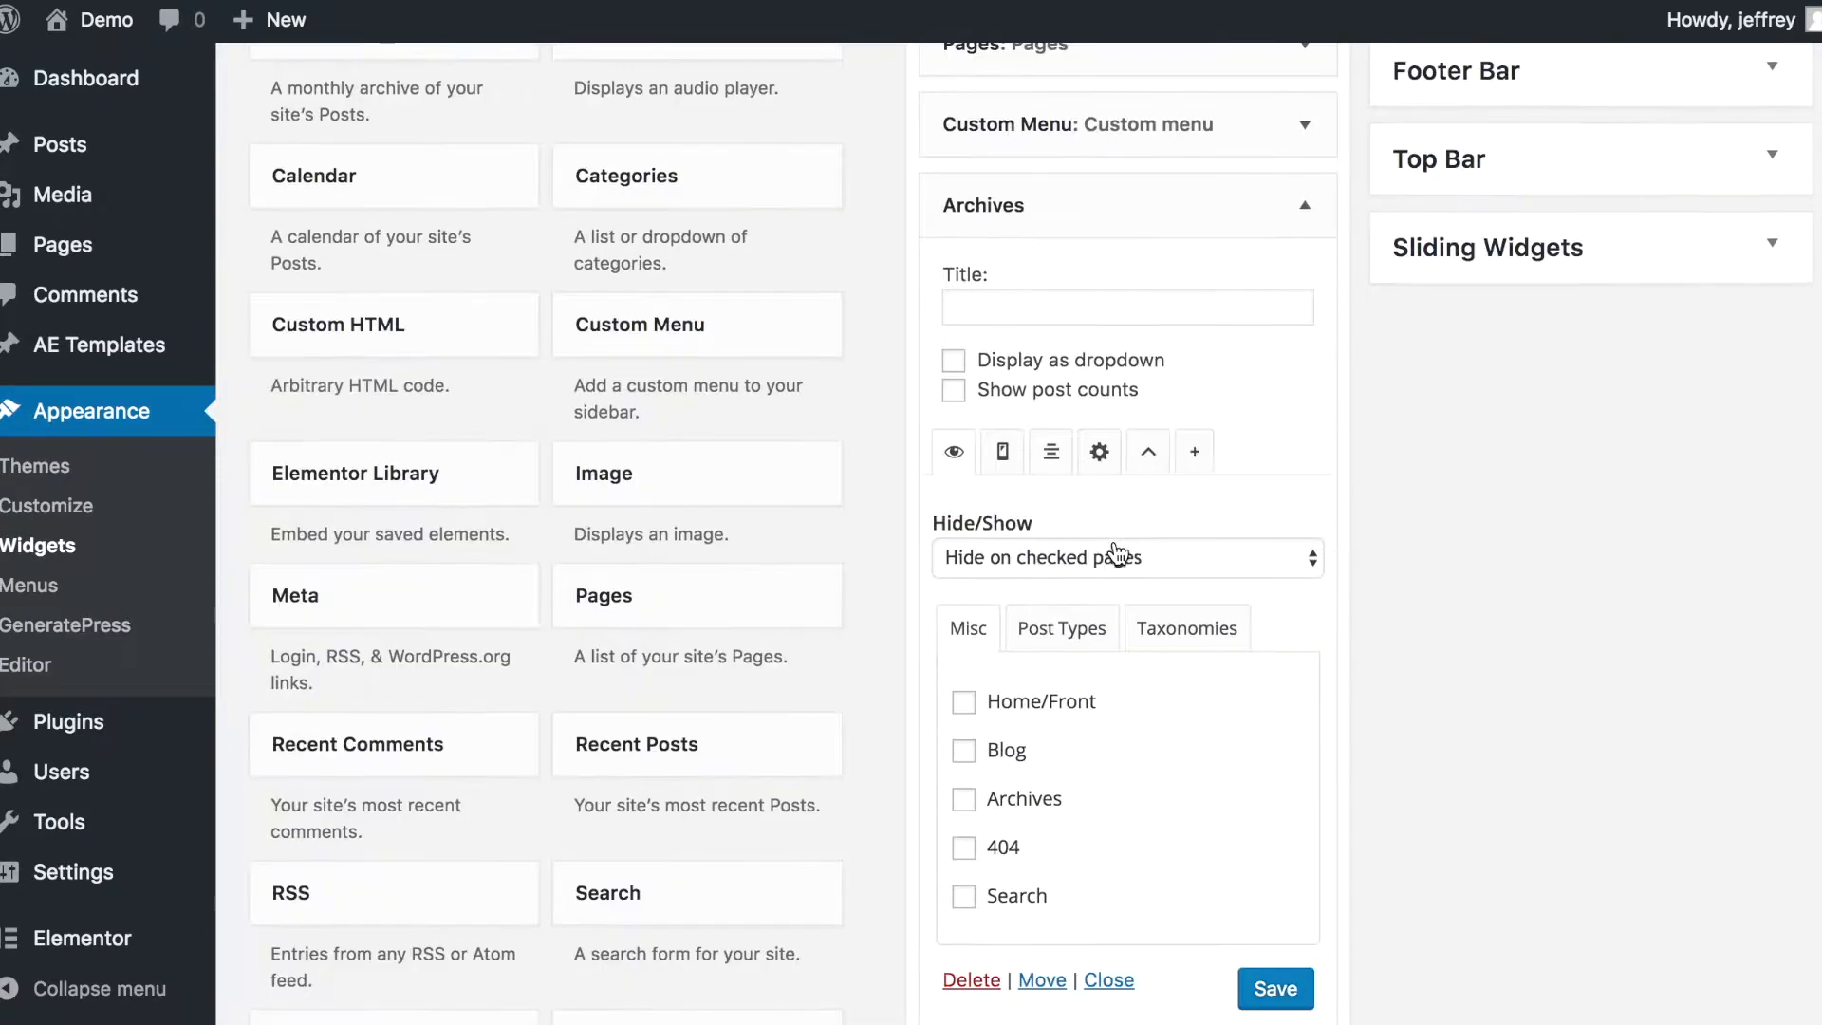
{"action": "scroll", "scroll_direction": "down", "scroll_amount": 3}
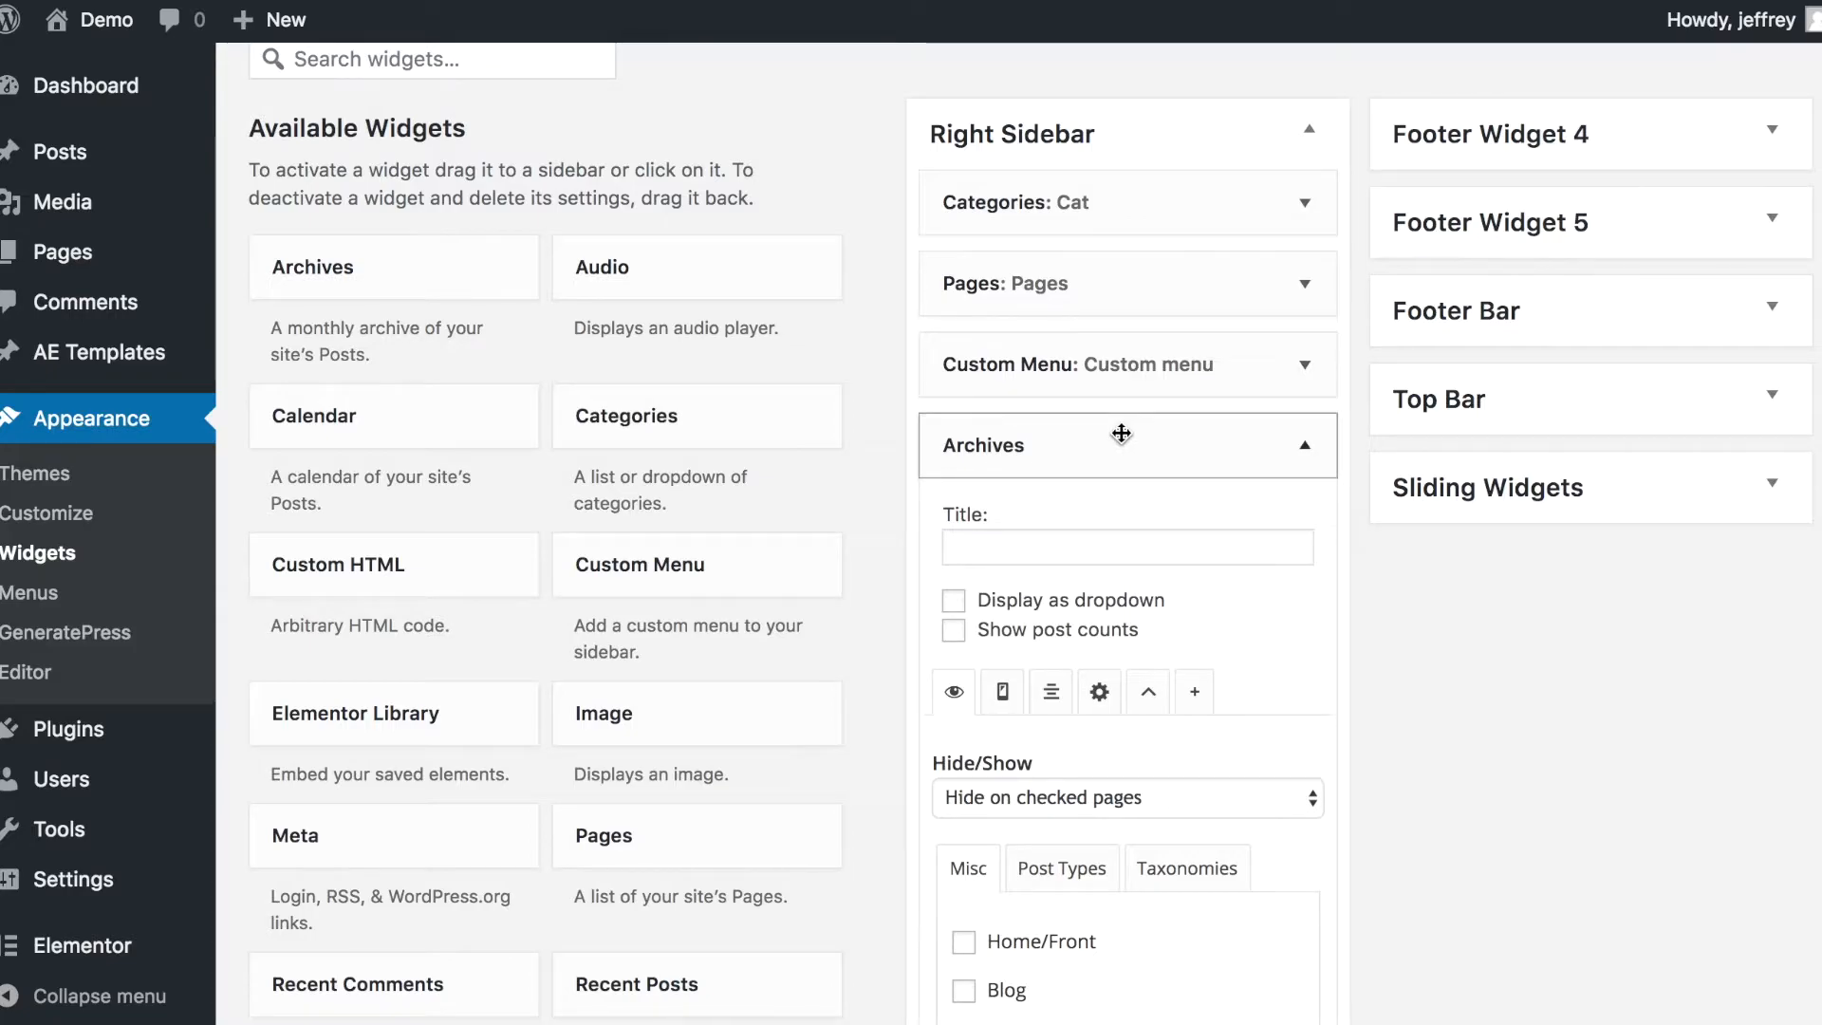
{"action": "scroll", "scroll_direction": "down", "scroll_amount": 3}
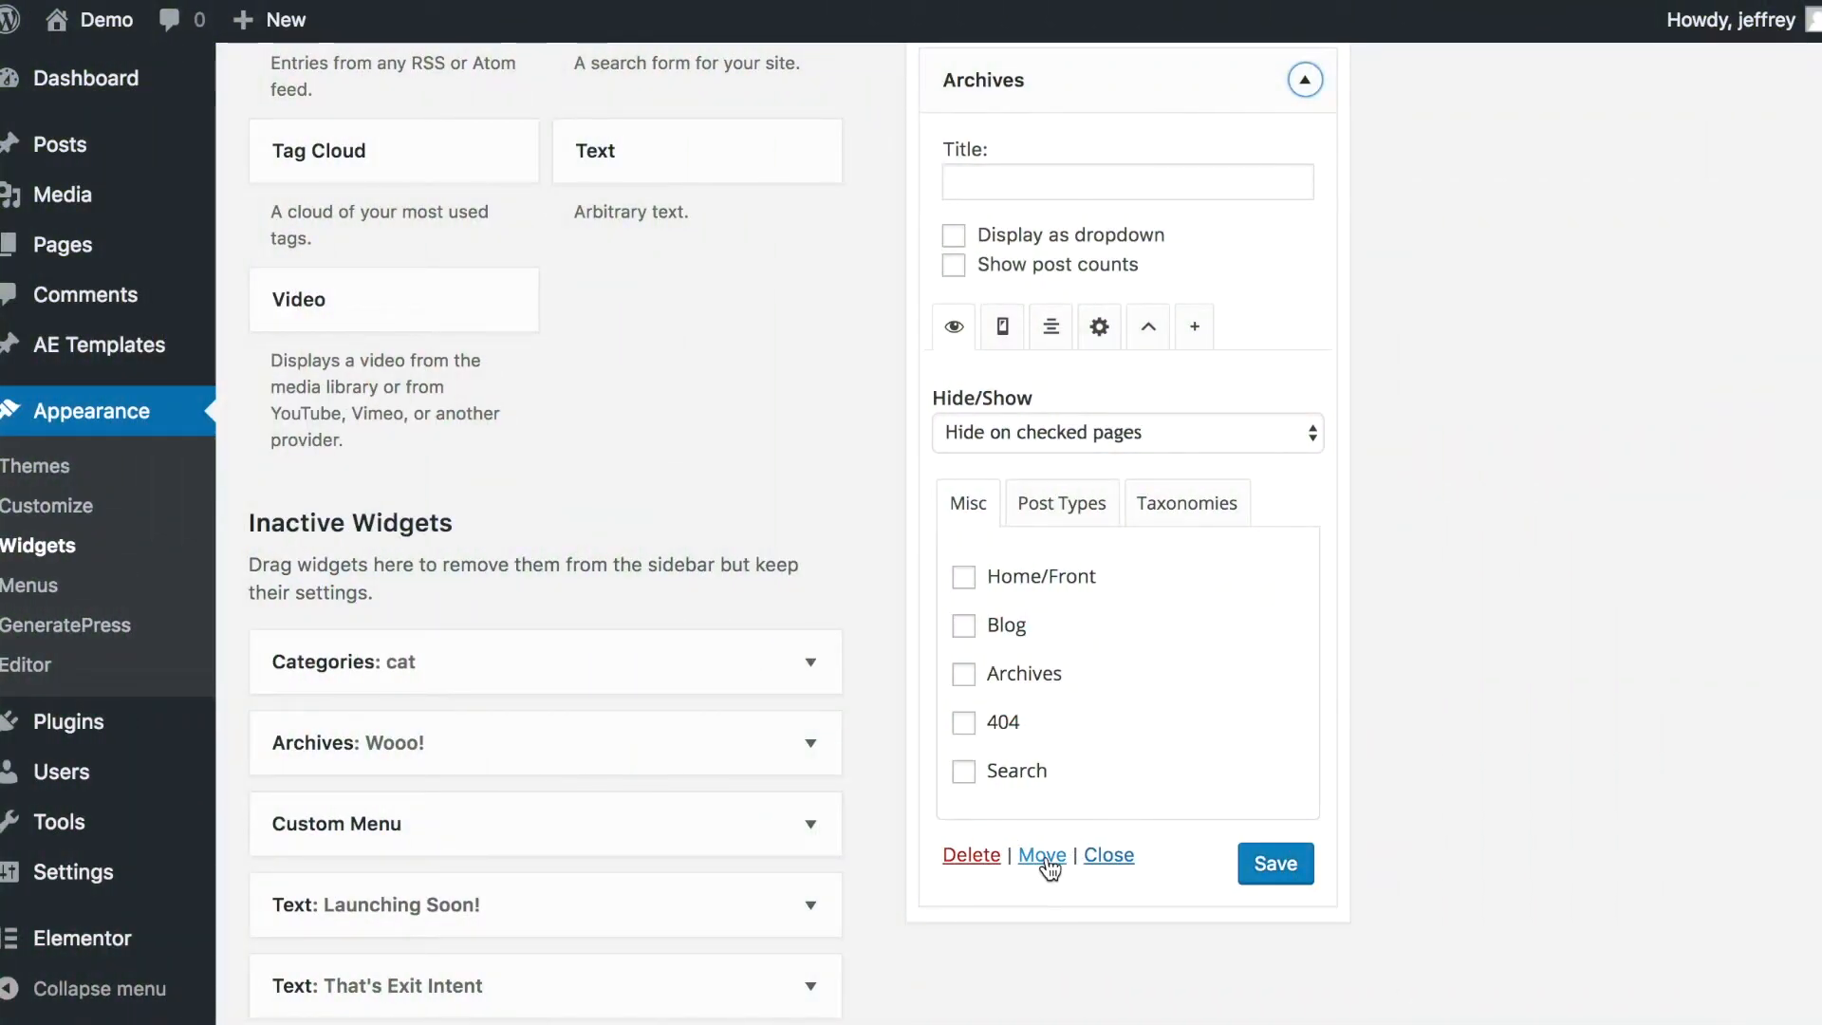
Move the Archives widget to Footer Widget 4, found by searching 'footer'
{"action": "left_click", "coordinate": [1043, 854]}
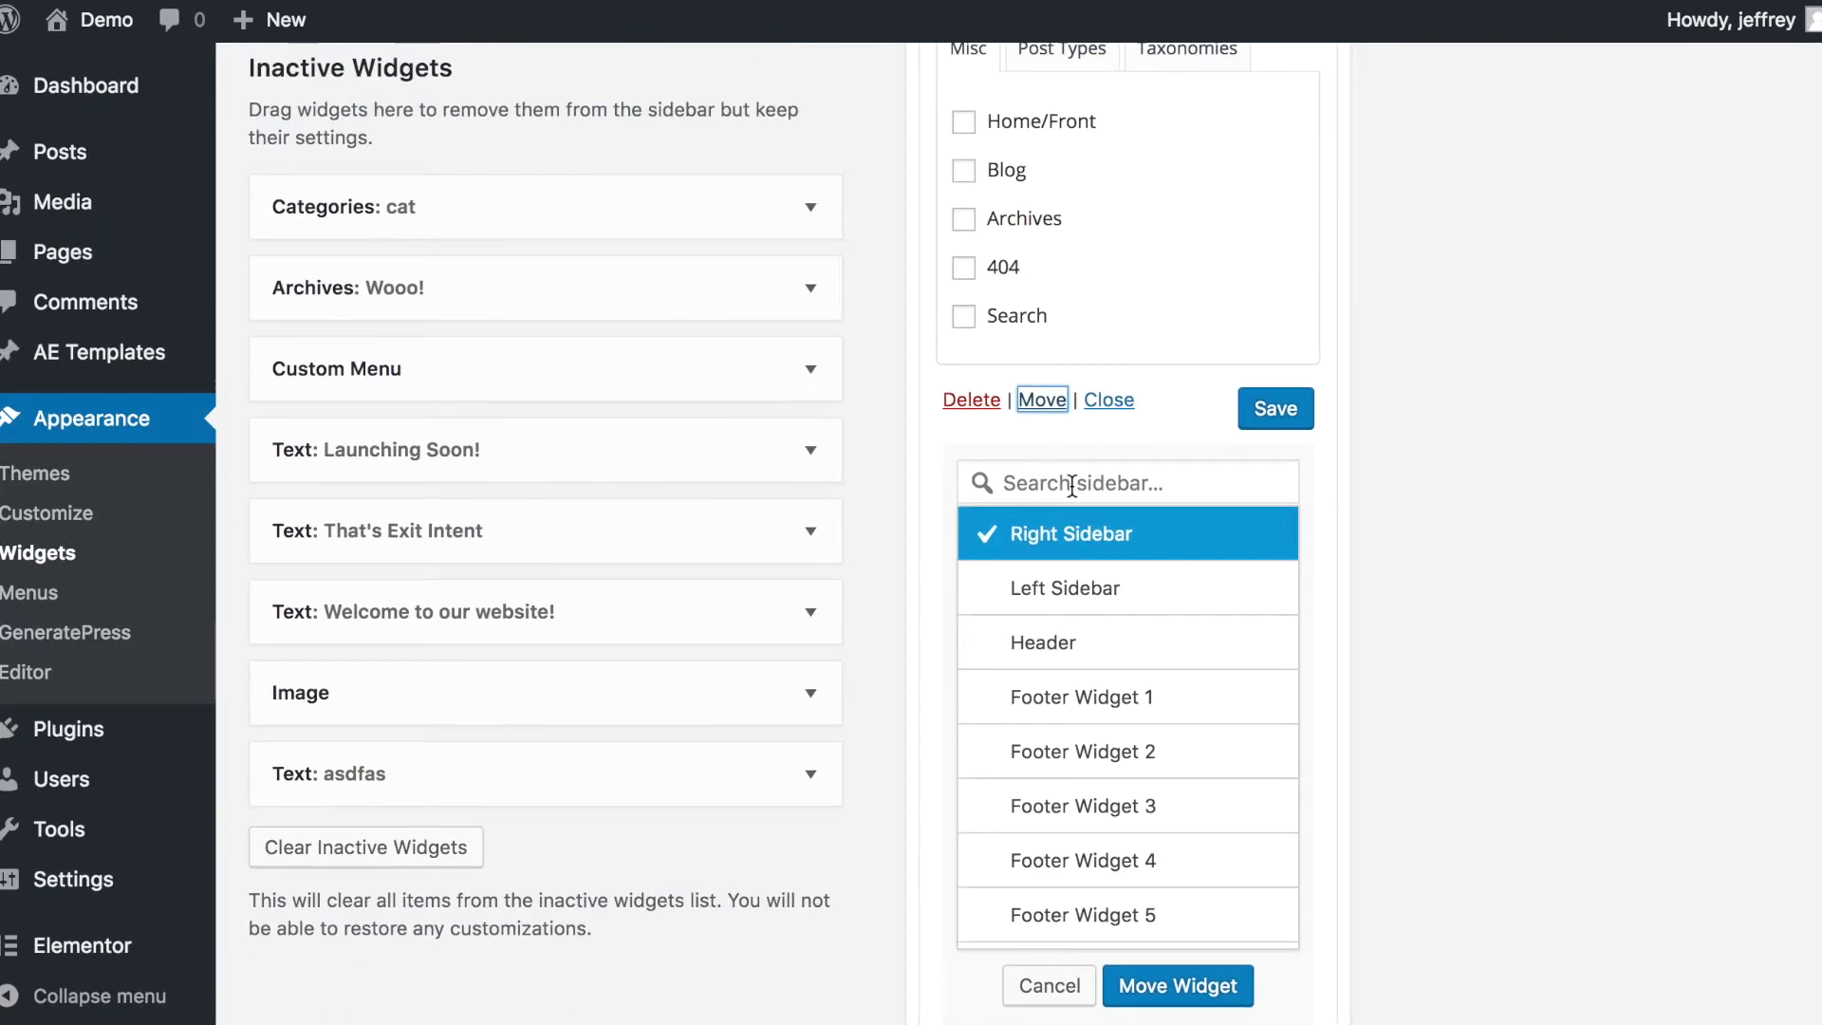
{"action": "type", "text": "footer"}
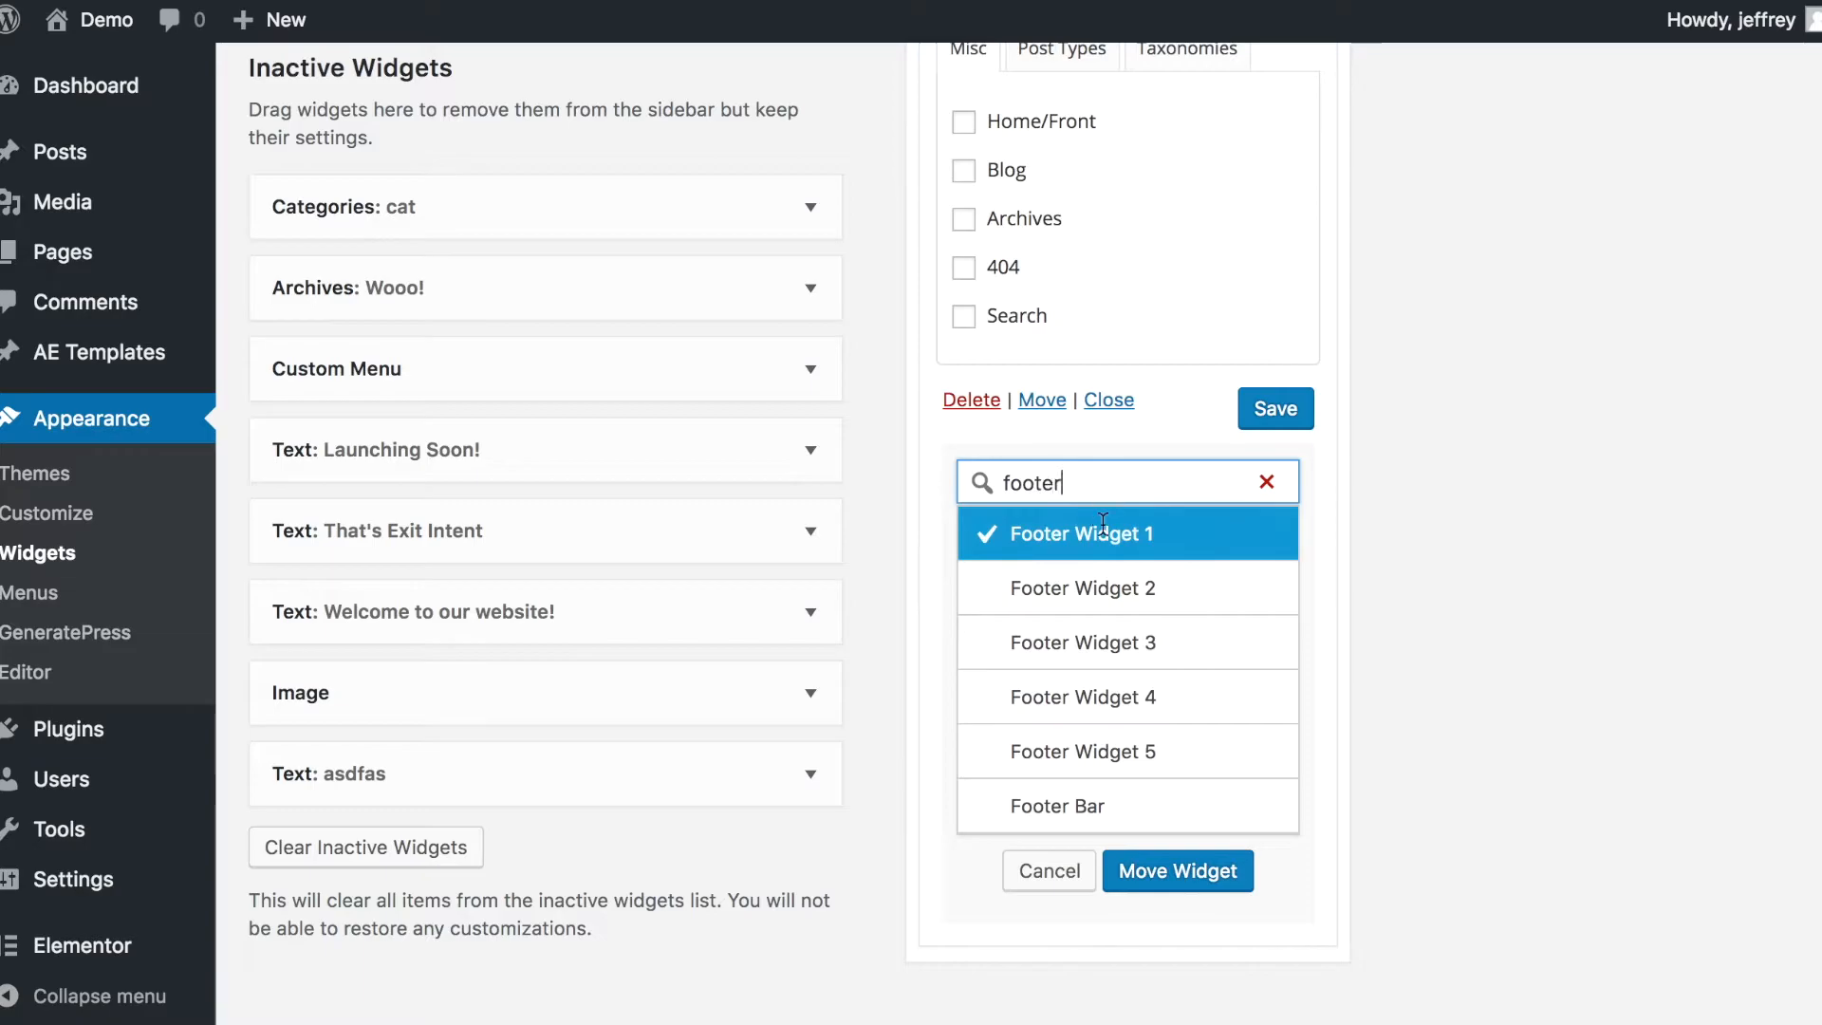
{"action": "left_click", "coordinate": [1127, 697]}
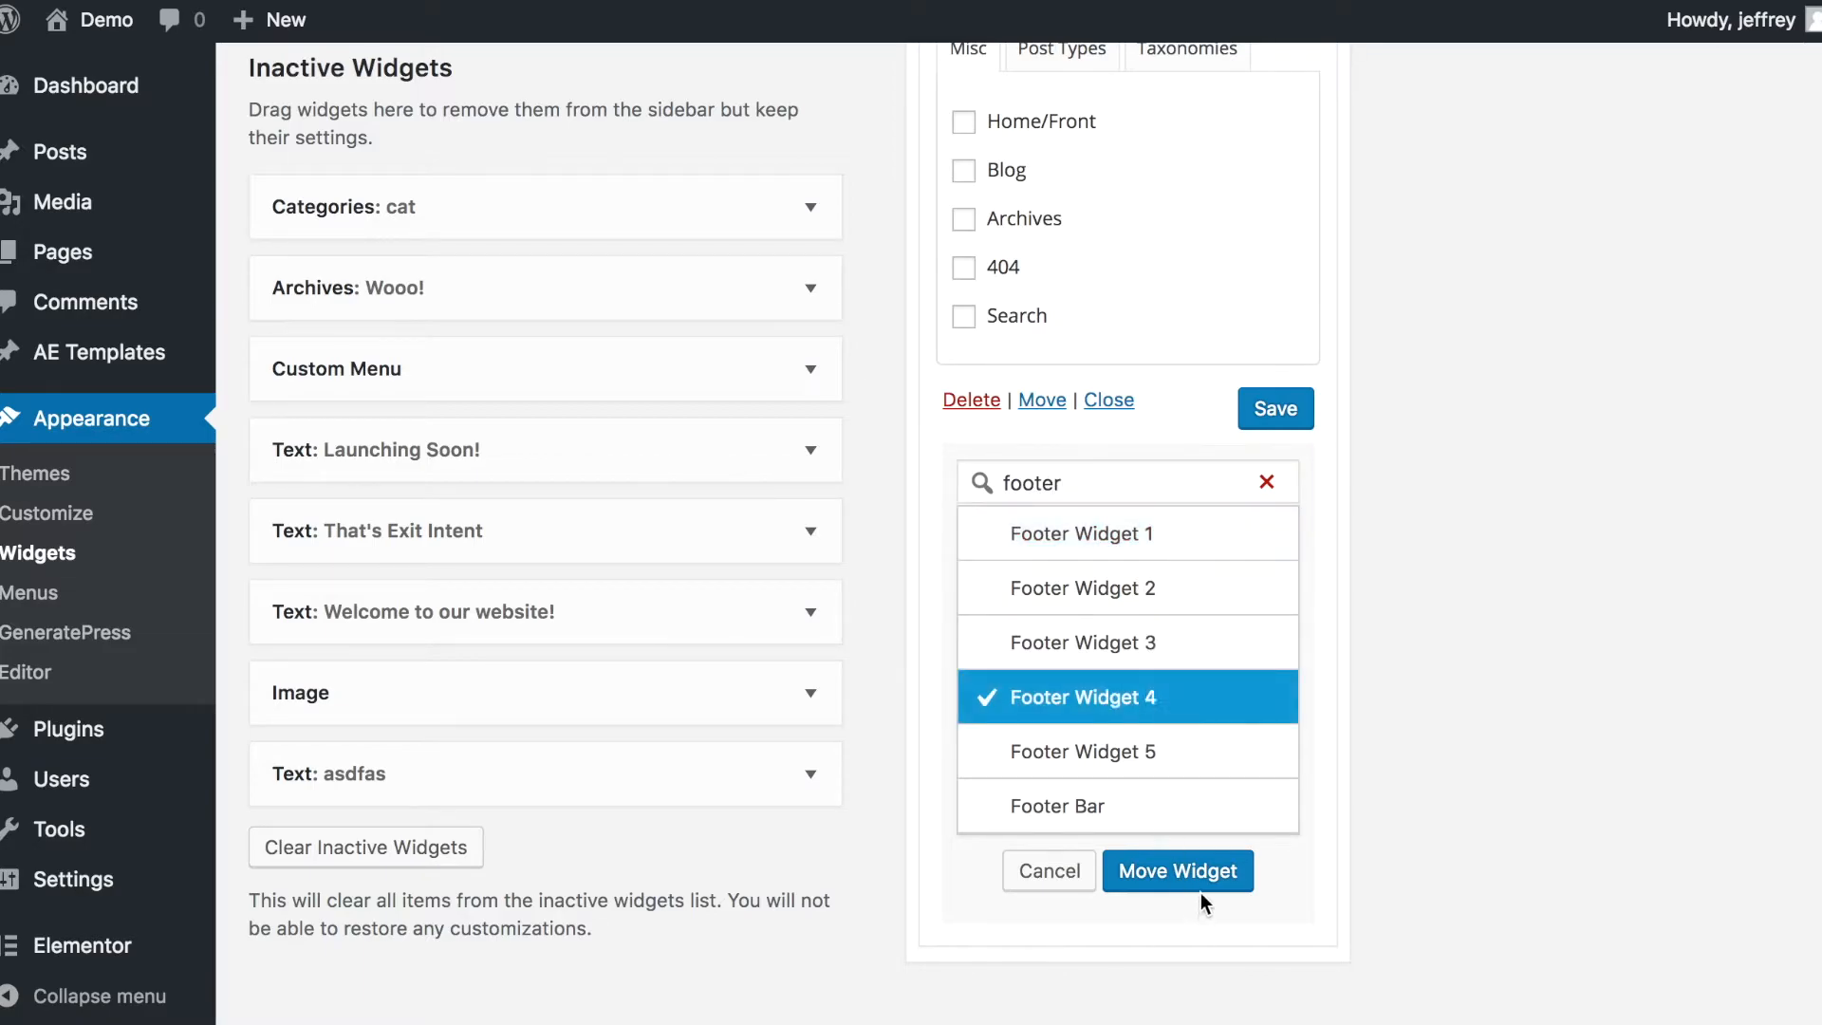
{"action": "left_click", "coordinate": [1179, 869]}
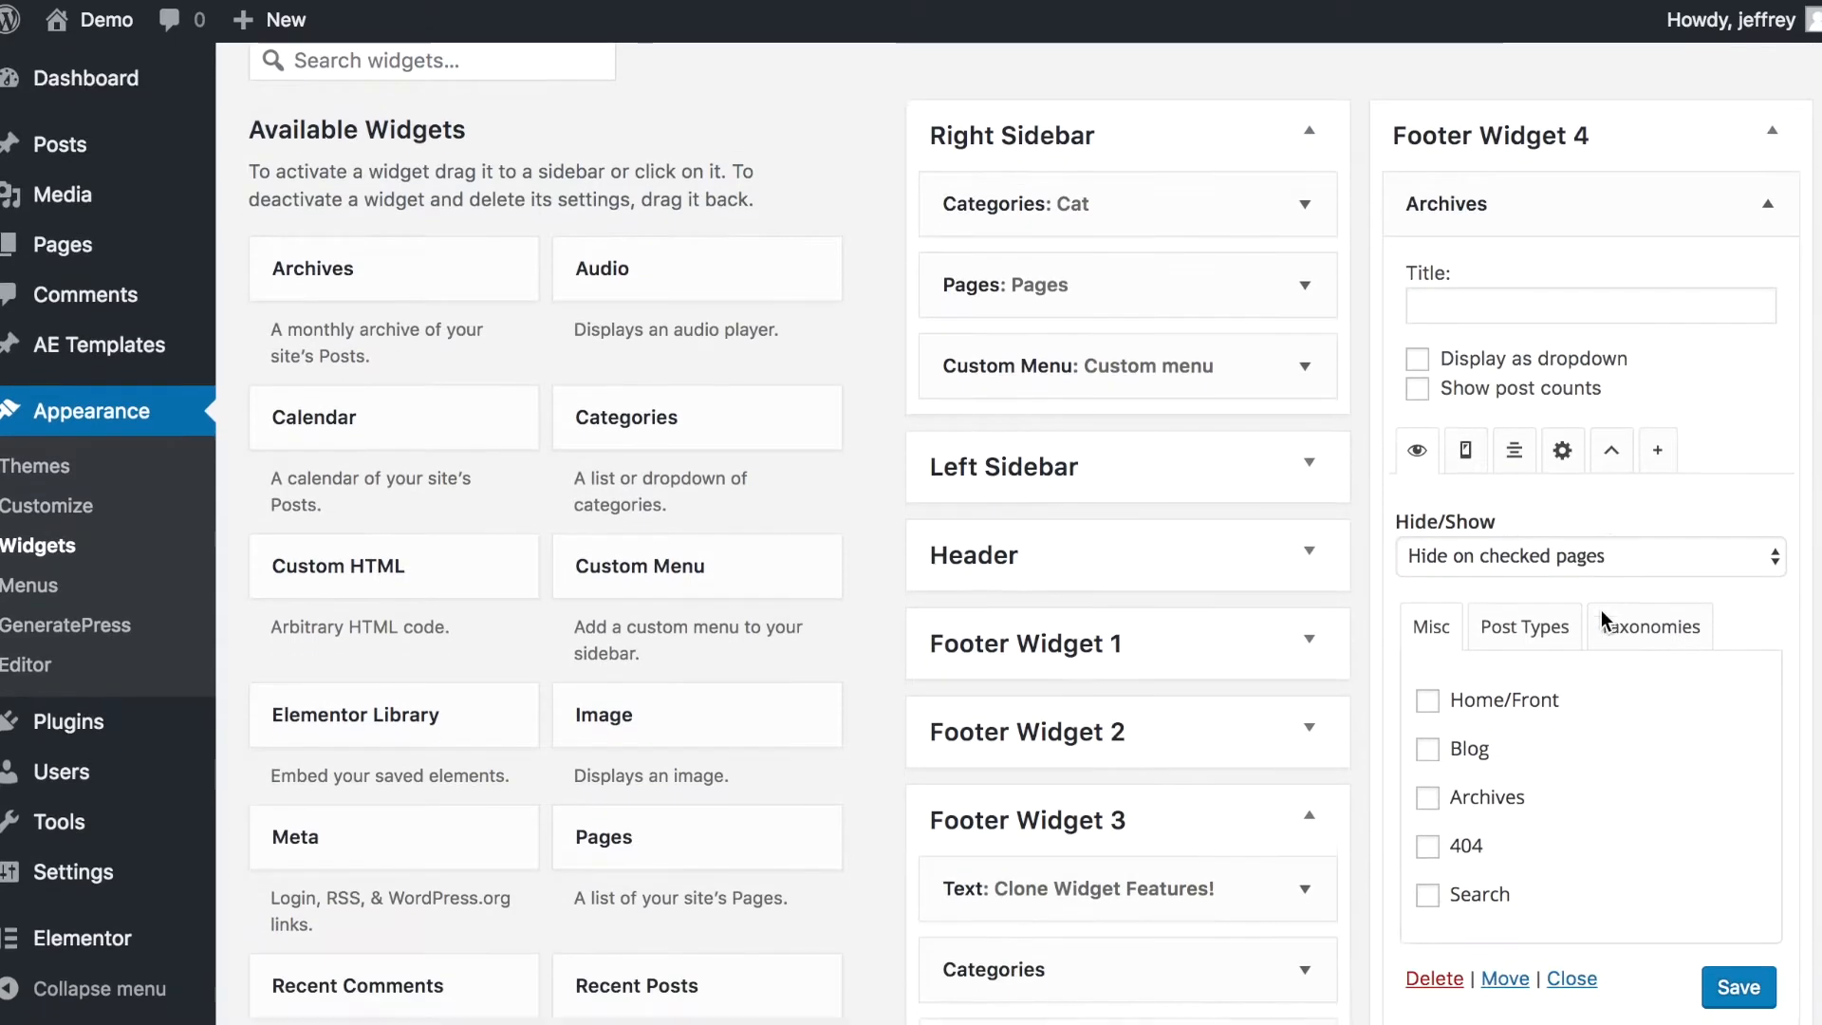
Start another move of the Archives widget and scroll through the destination areas
{"action": "left_click", "coordinate": [1505, 634]}
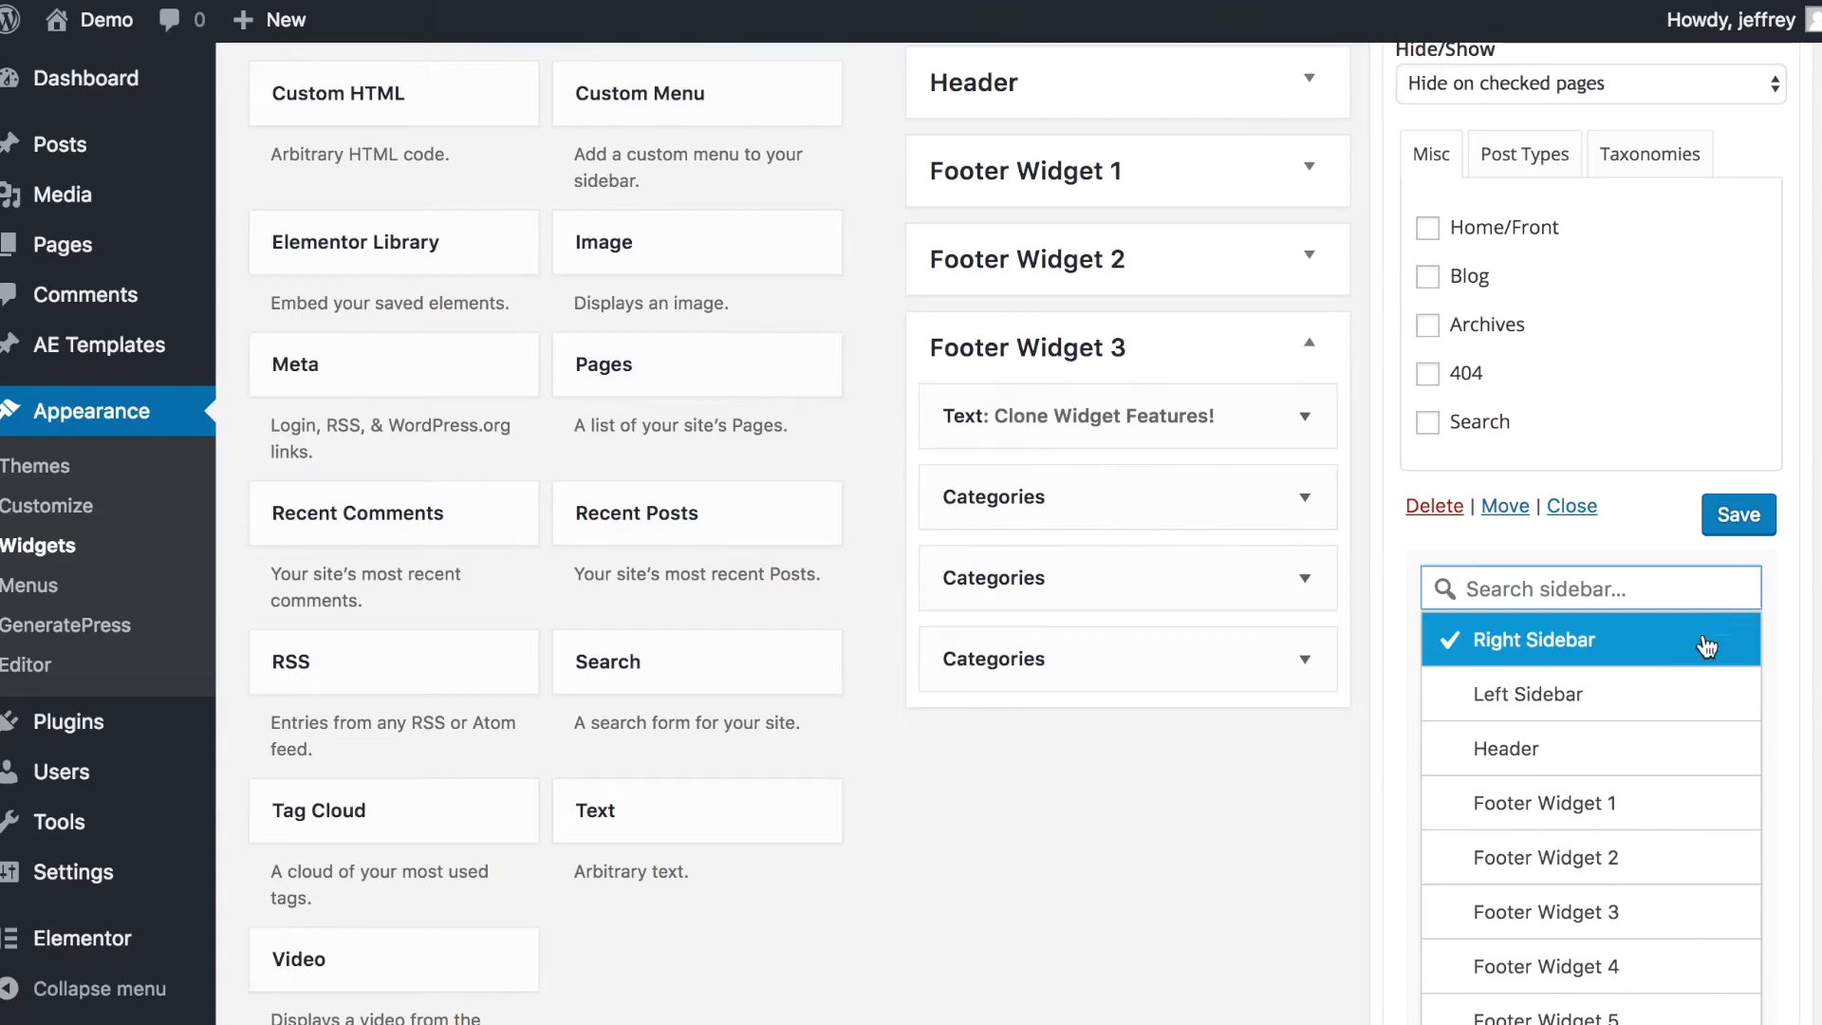
{"action": "scroll", "scroll_direction": "down", "scroll_amount": 3}
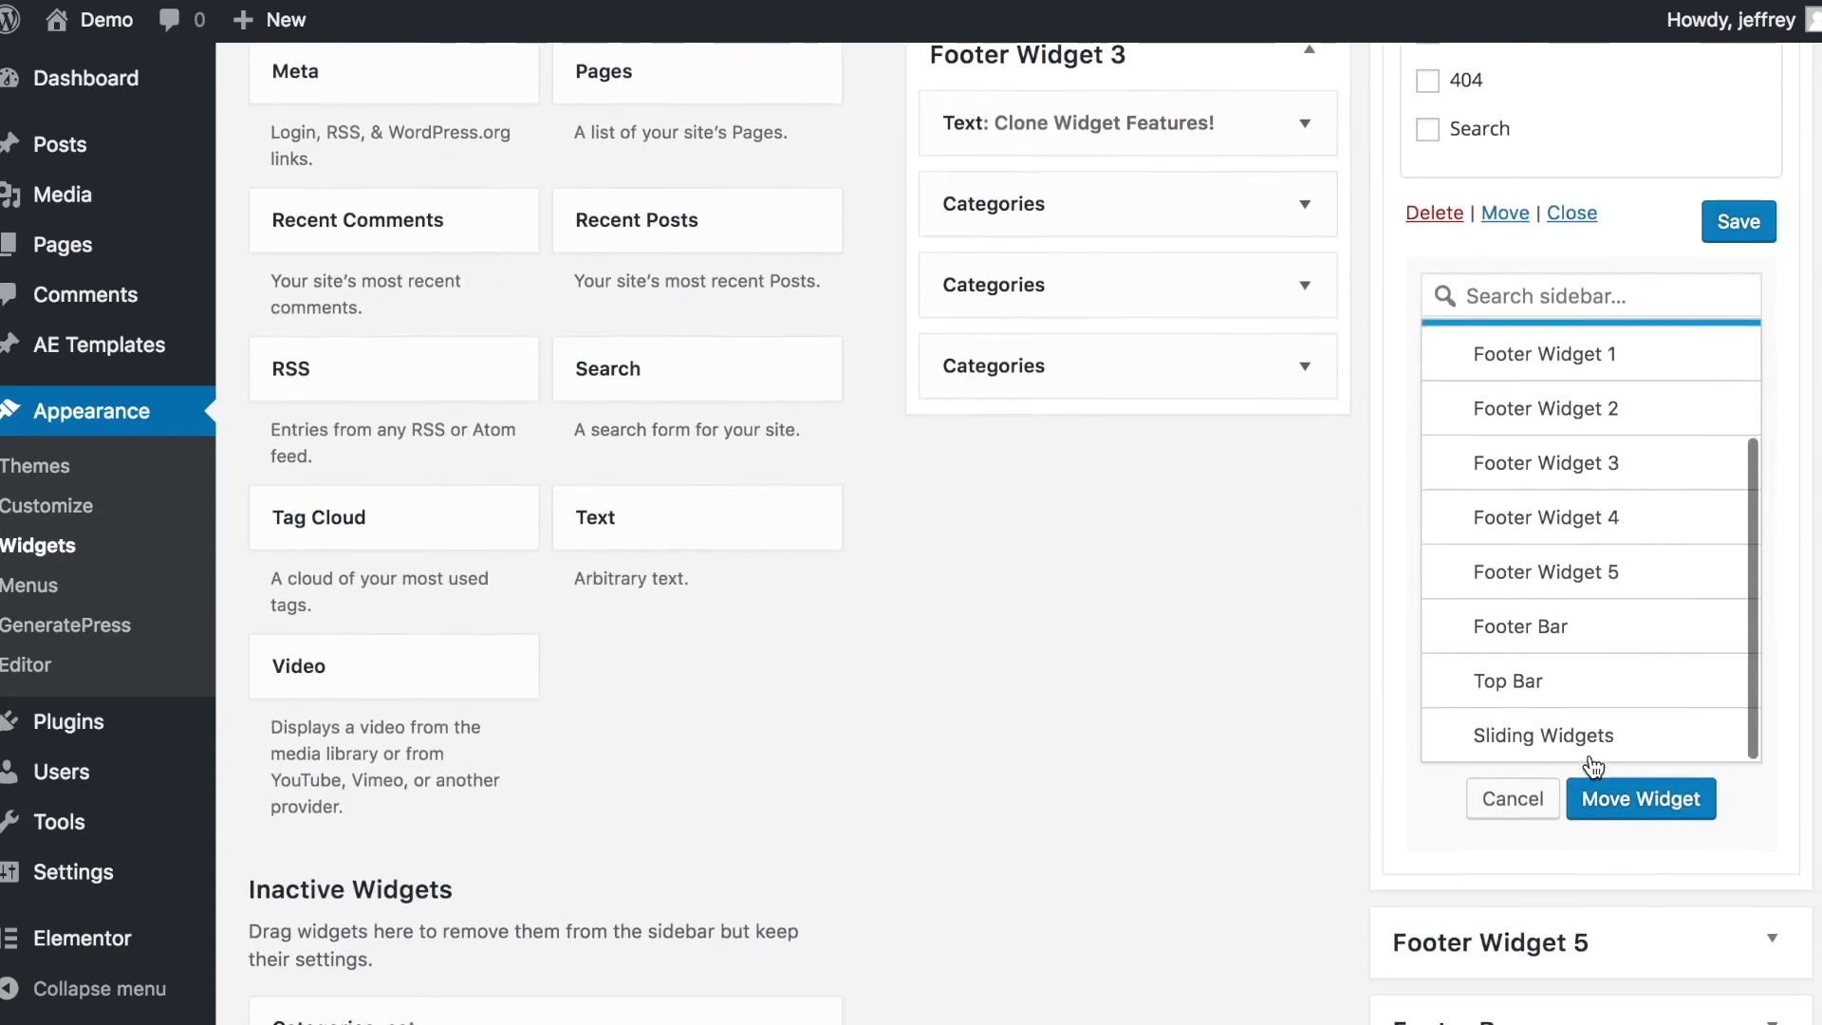